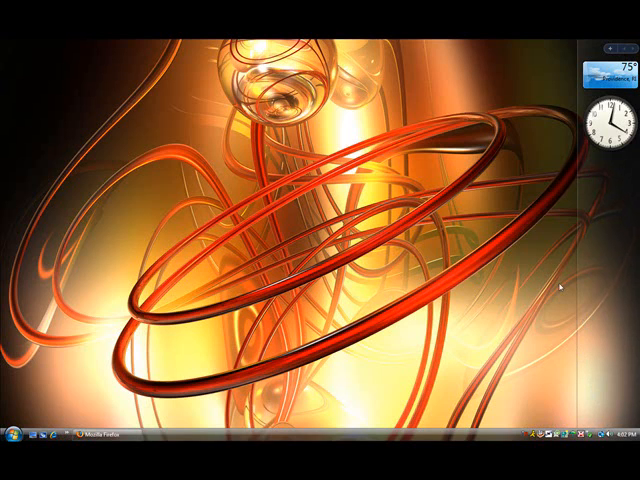
{"action": "mouse_move", "coordinate": [312, 282]}
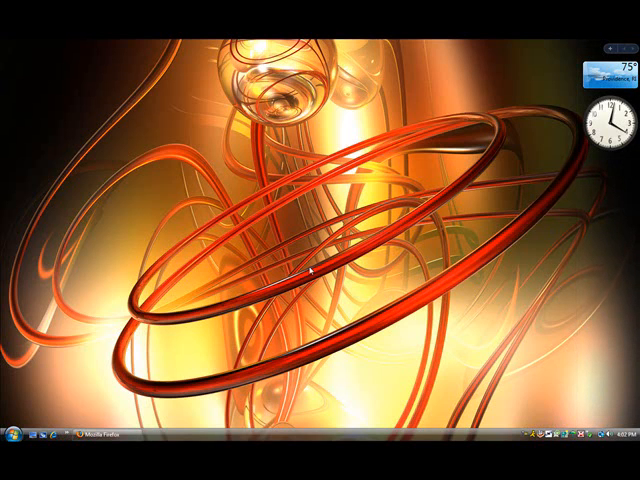
{"action": "mouse_move", "coordinate": [364, 172]}
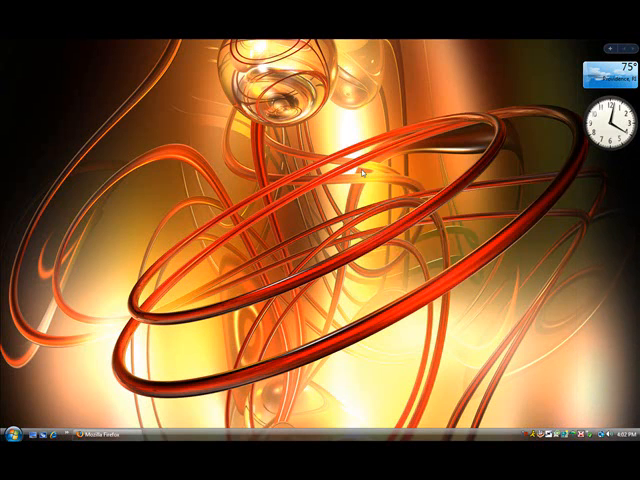
- Reach Computer from the Start menu and bring up its System information window
{"action": "right_click", "coordinate": [364, 176]}
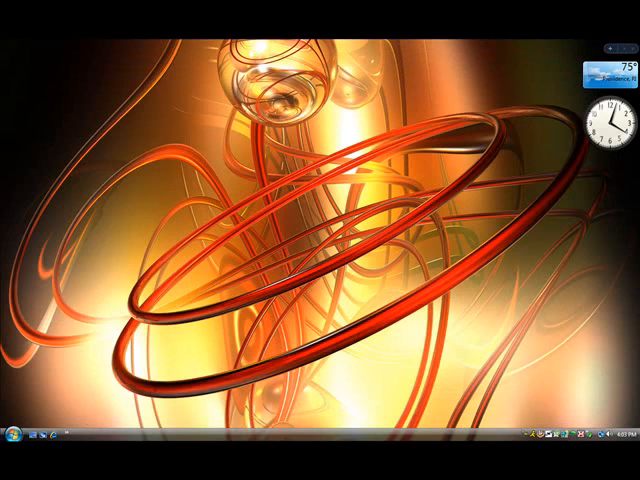
{"action": "left_click", "coordinate": [12, 446]}
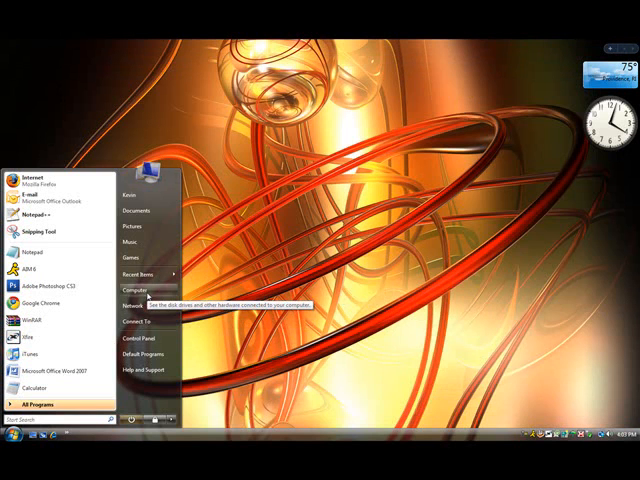
{"action": "left_click", "coordinate": [128, 288]}
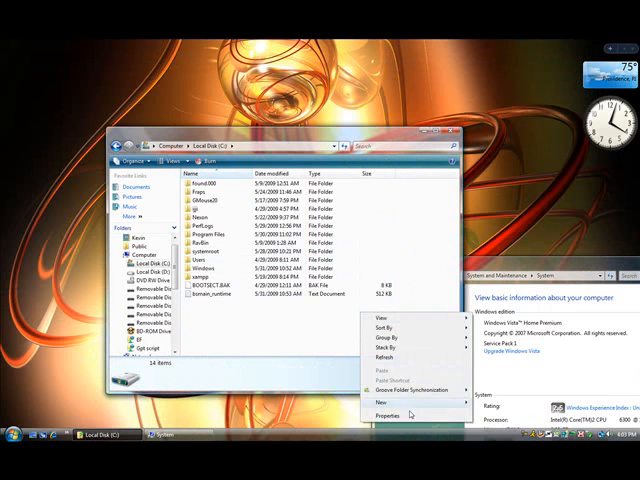
- Check the C: drive properties, then go to Advanced system settings
{"action": "left_click", "coordinate": [382, 416]}
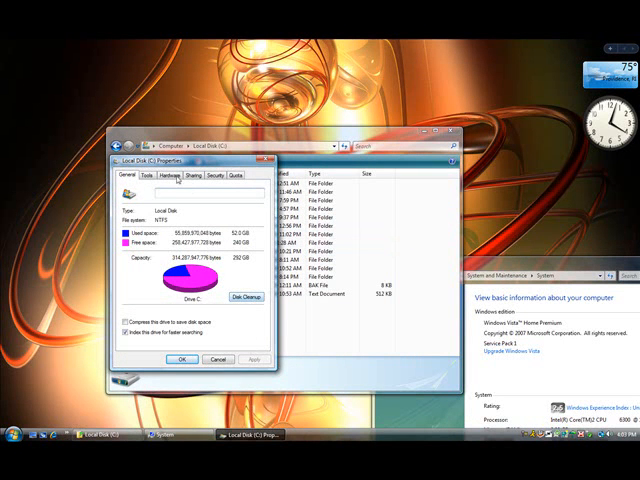
{"action": "left_click", "coordinate": [152, 176]}
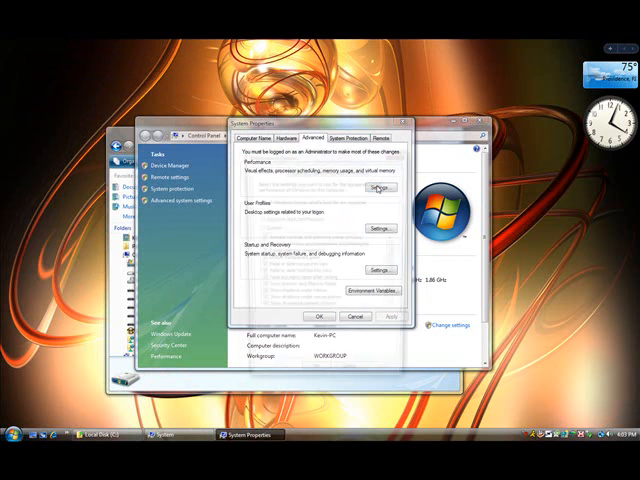
- Go into the Performance Settings to reach the Visual Effects list
{"action": "left_click", "coordinate": [380, 188]}
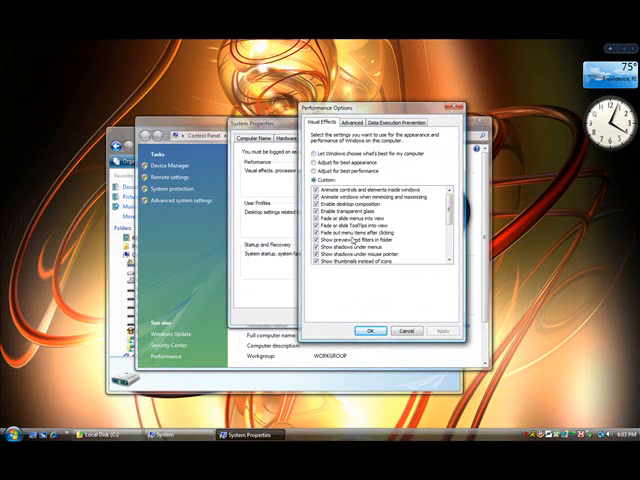
- Choose 'Adjust for best performance' for visual effects and confirm with OK
{"action": "scroll", "scroll_direction": "down", "scroll_amount": 3}
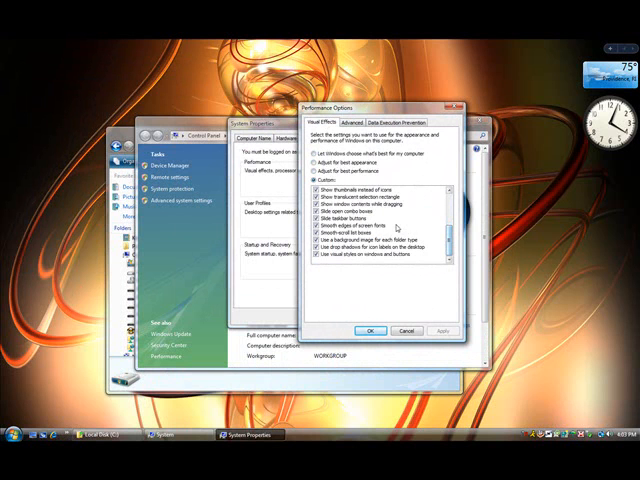
{"action": "left_click", "coordinate": [312, 178]}
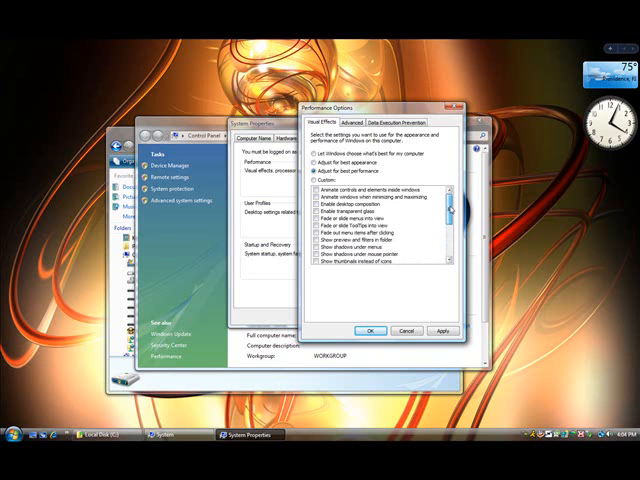
{"action": "left_click", "coordinate": [344, 120]}
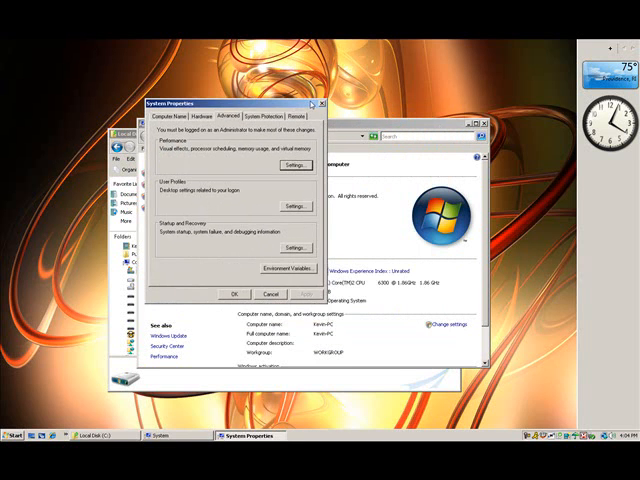
- Confirm System Properties with OK, returning to the classic-style desktop
{"action": "left_click", "coordinate": [268, 294]}
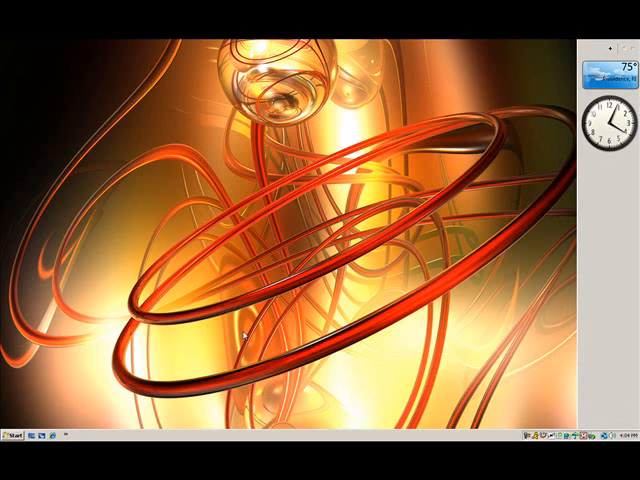
{"action": "mouse_move", "coordinate": [232, 328]}
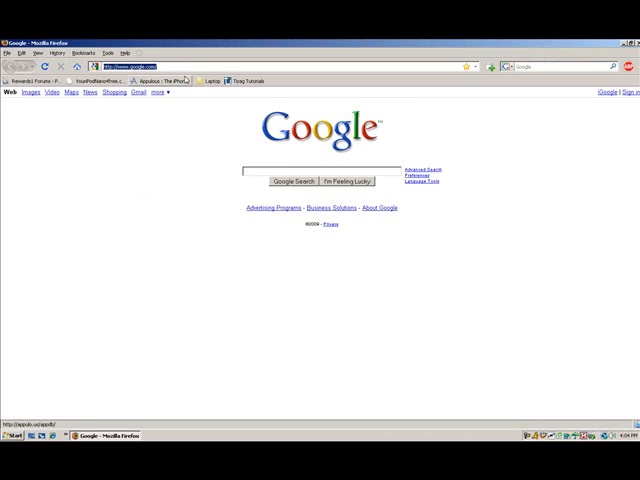
- Enter yahoo.com in the Firefox address bar from the Google page
{"action": "type", "text": "yahoo.c"}
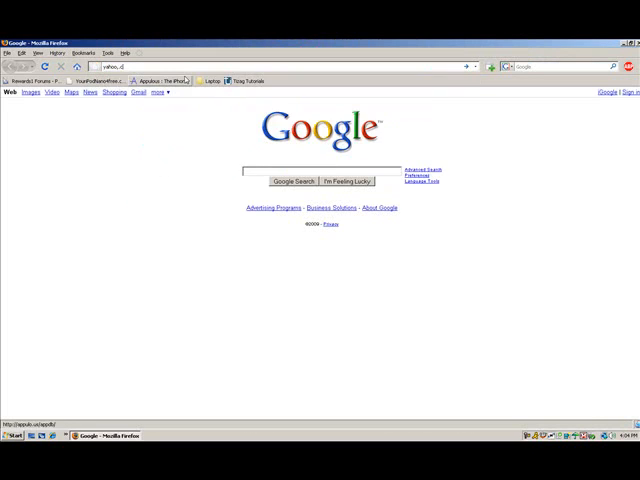